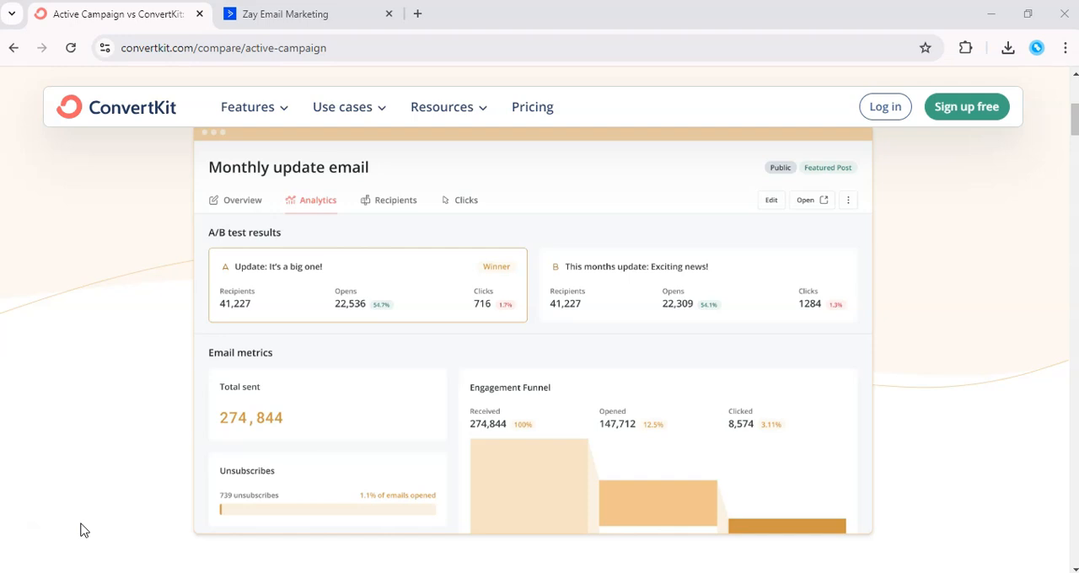
pyautogui.moveTo(864, 389)
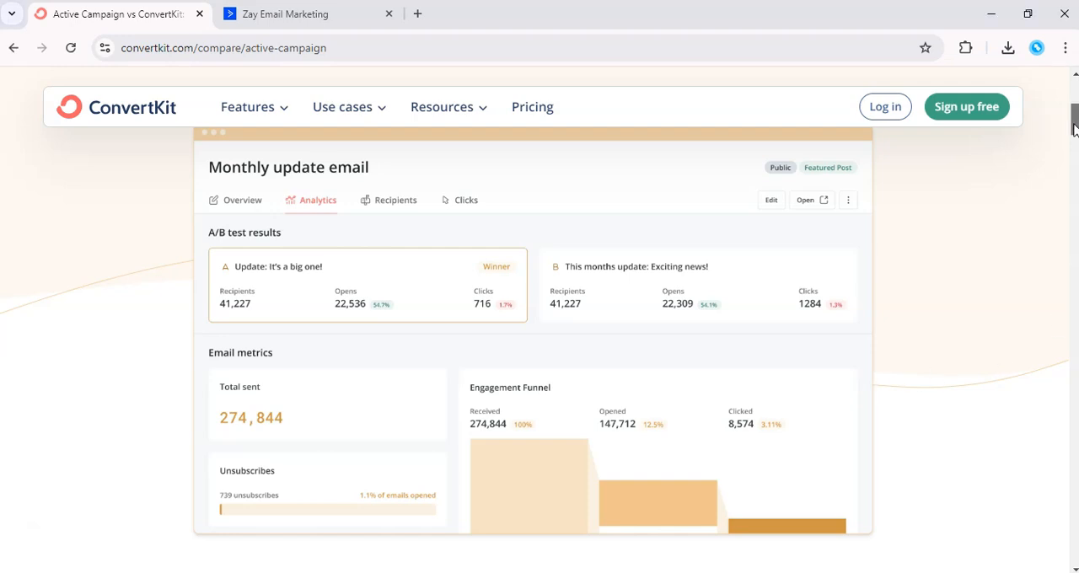
# Step: Scroll the ConvertKit vs ActiveCampaign page past the testimonial to the feature comparison table
pyautogui.scroll(-3)
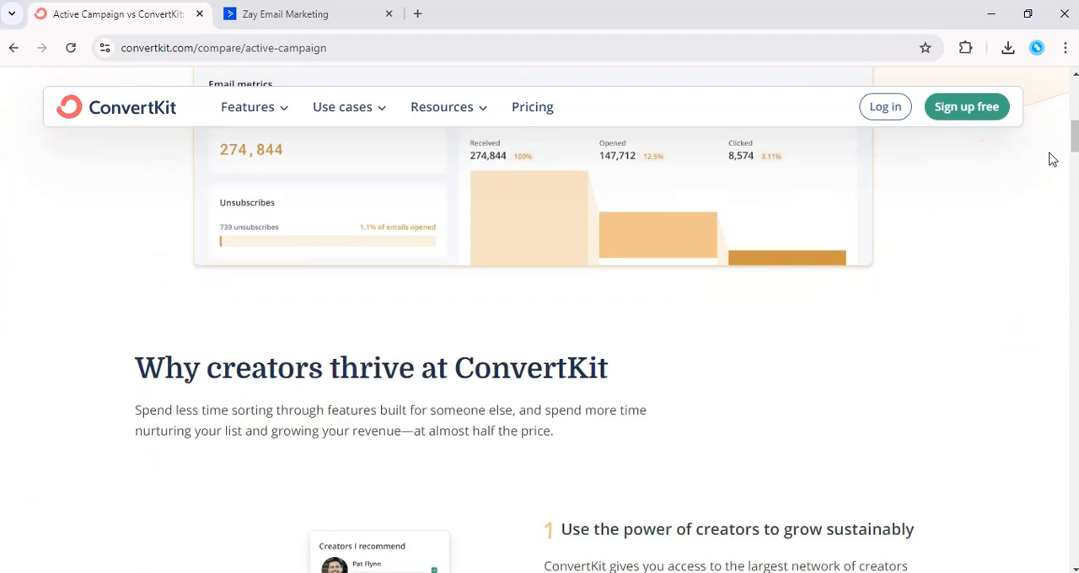
pyautogui.moveTo(99, 521)
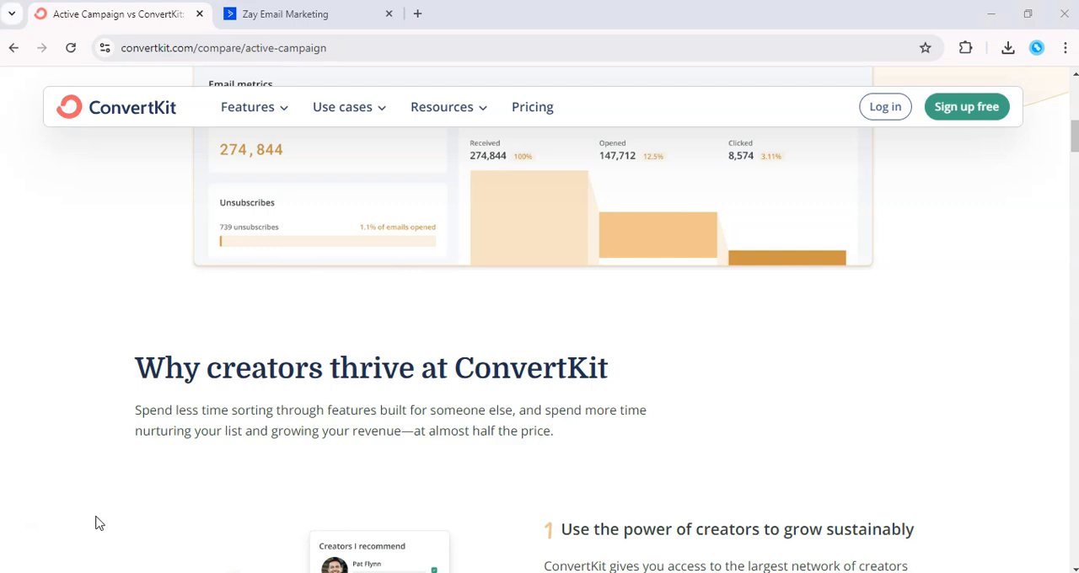
pyautogui.moveTo(503, 405)
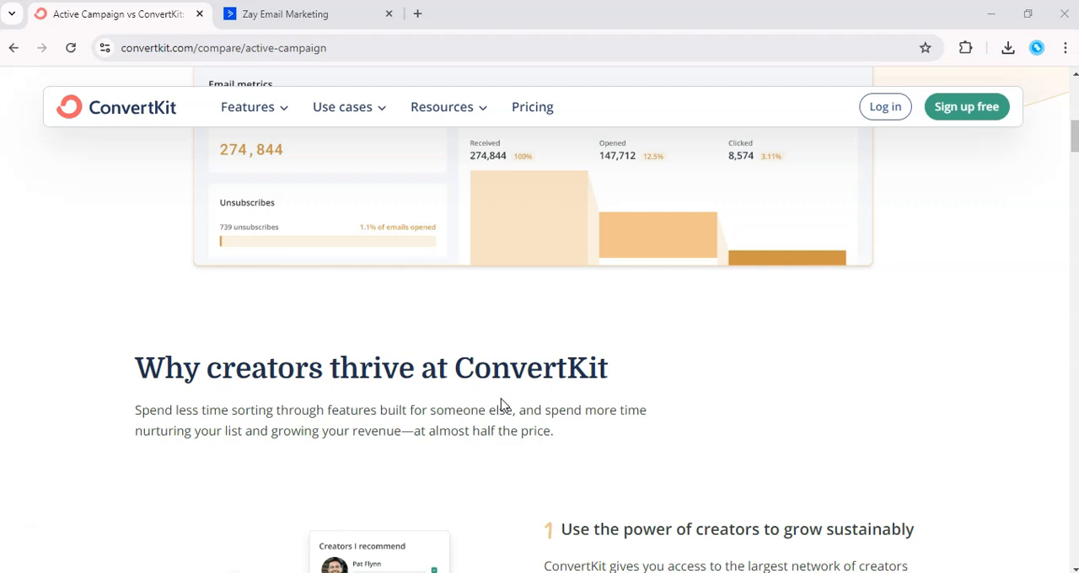
pyautogui.moveTo(1073, 287)
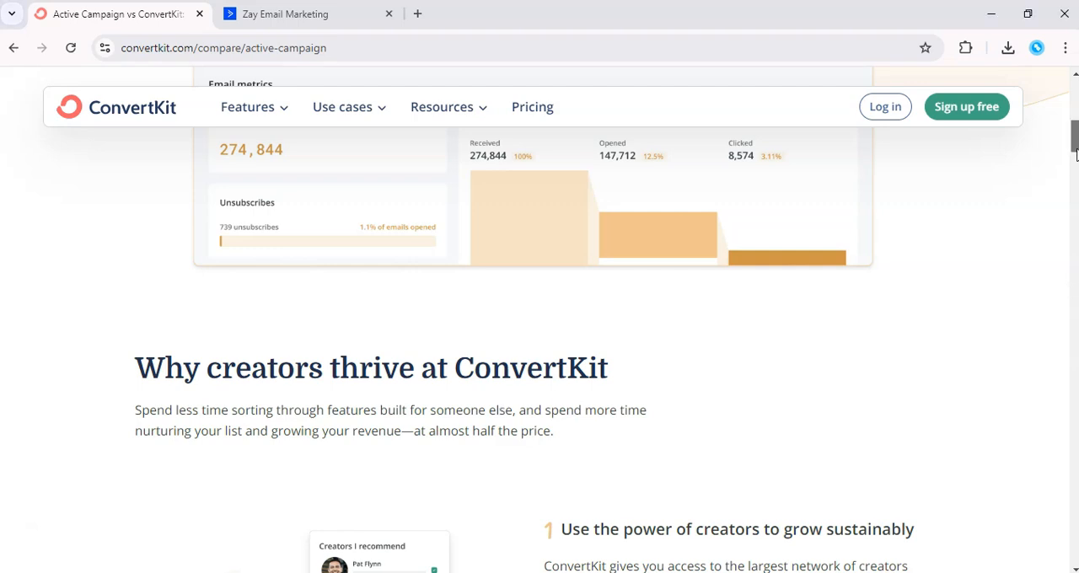
pyautogui.scroll(-3)
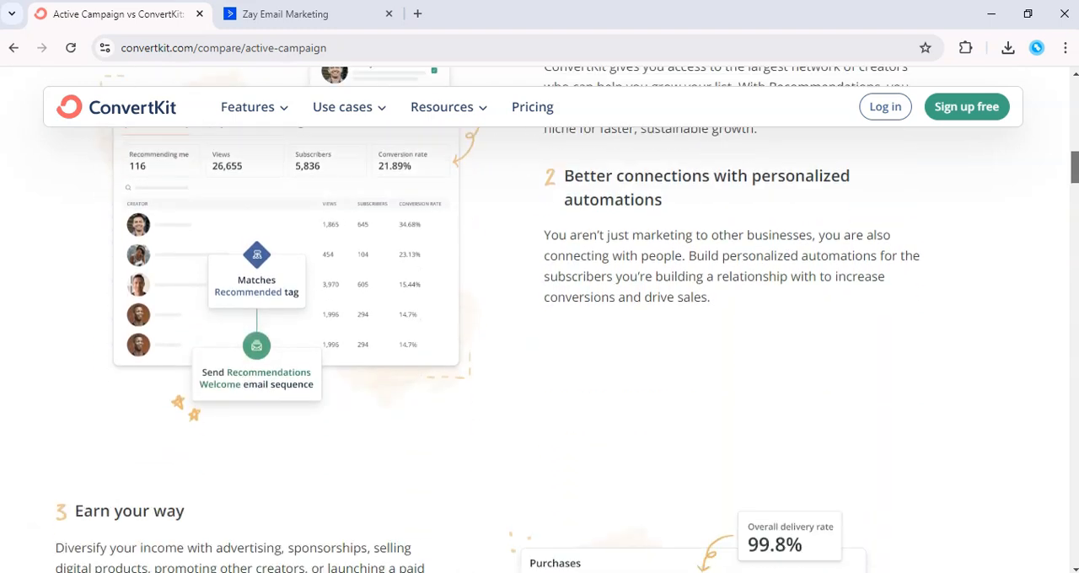
pyautogui.scroll(-3)
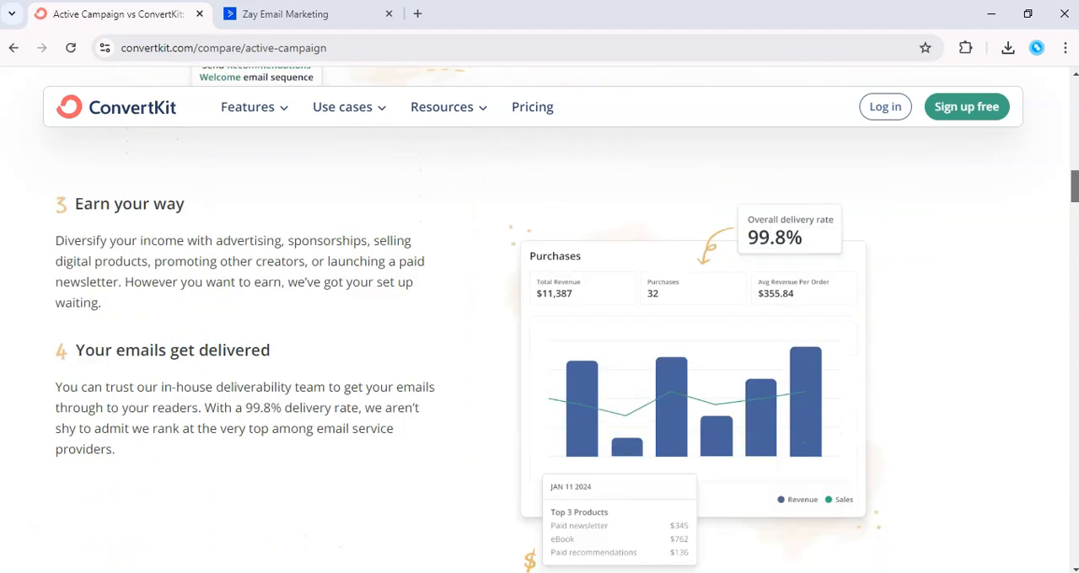
pyautogui.scroll(-3)
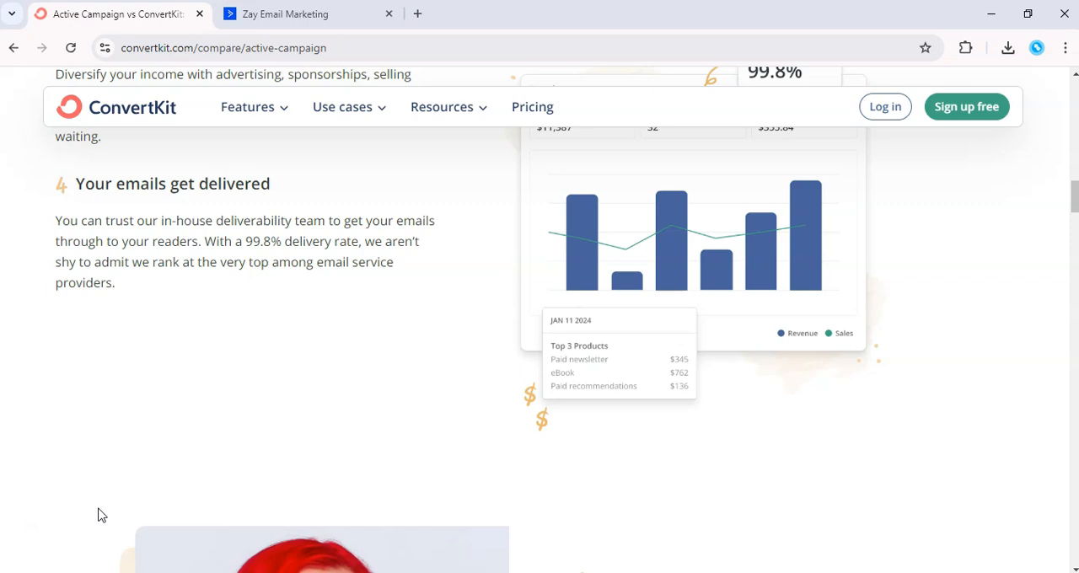
pyautogui.scroll(-3)
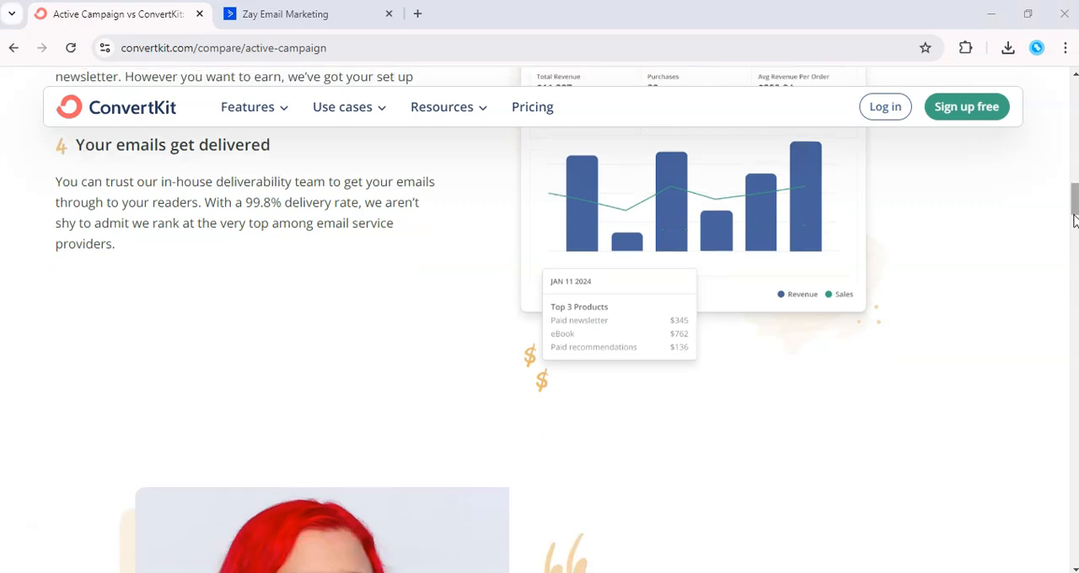
pyautogui.scroll(-3)
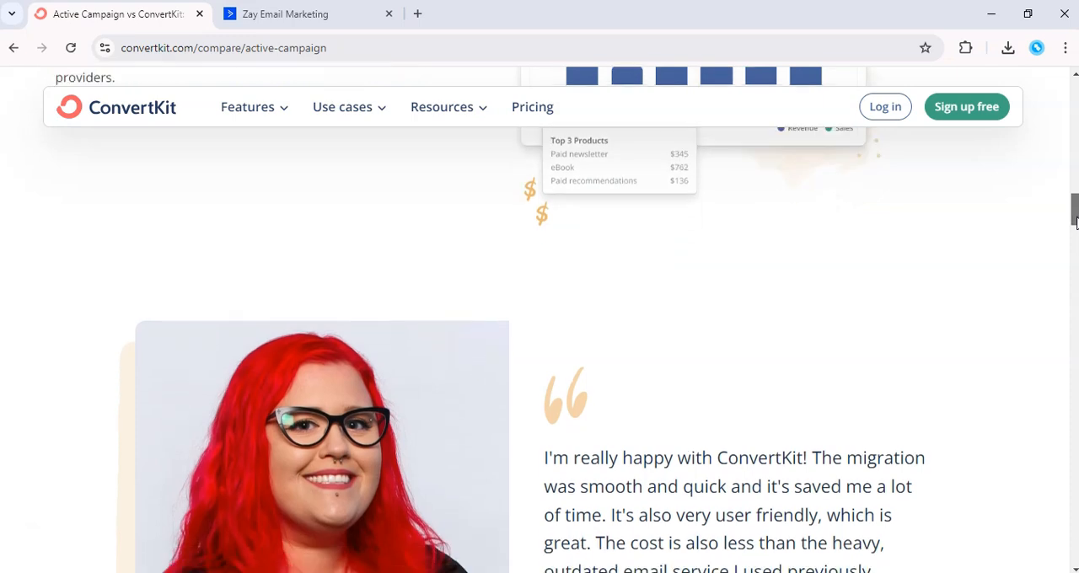
pyautogui.scroll(-3)
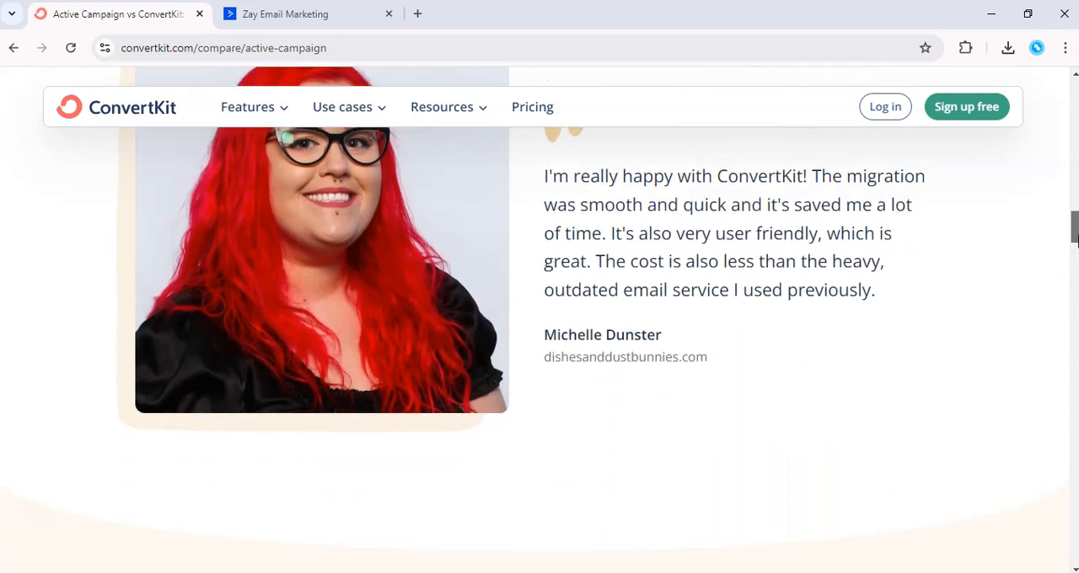
pyautogui.scroll(-3)
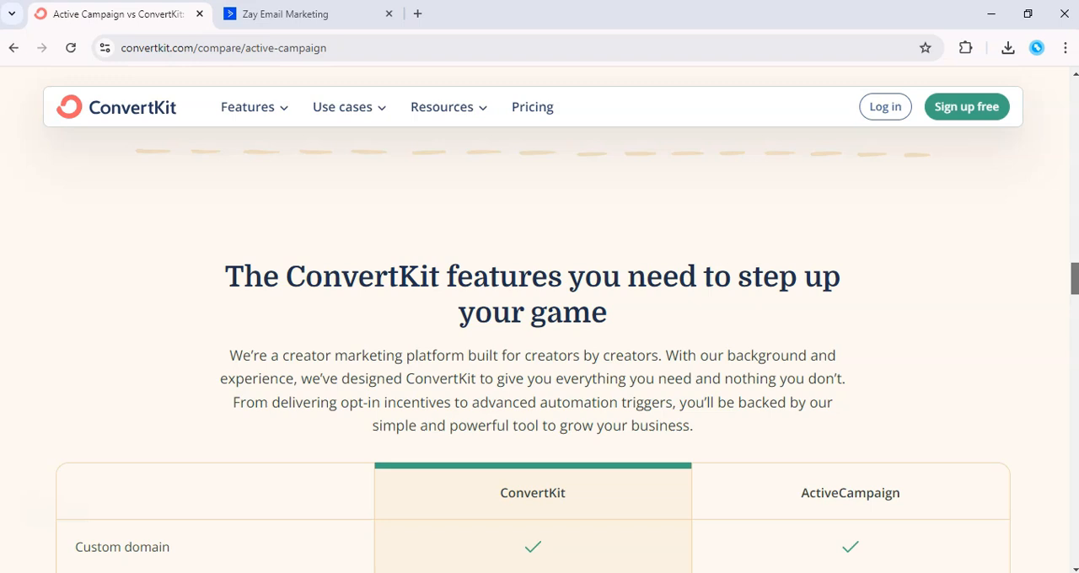
pyautogui.scroll(-3)
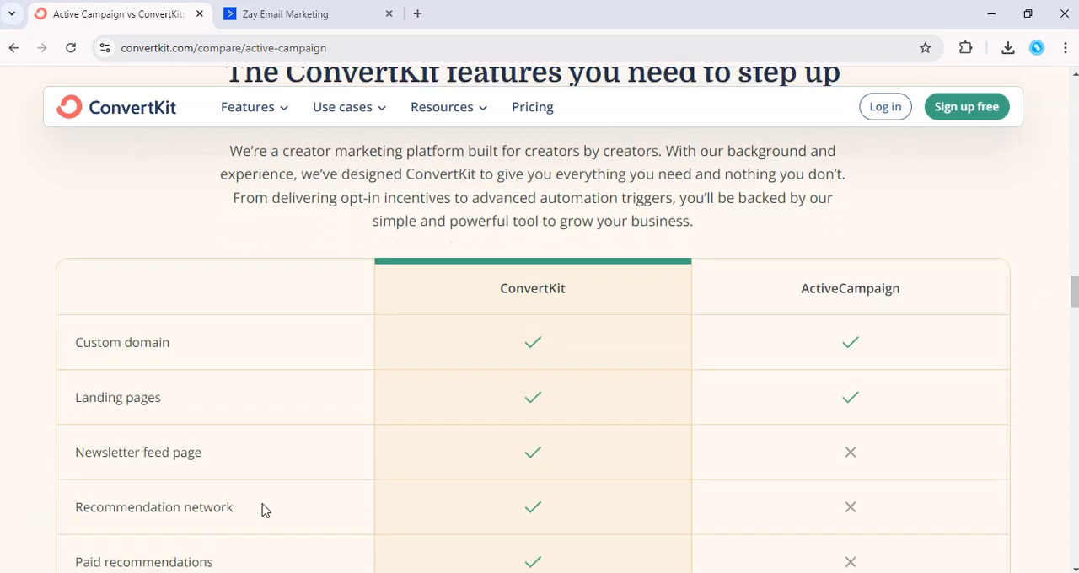
pyautogui.click(285, 13)
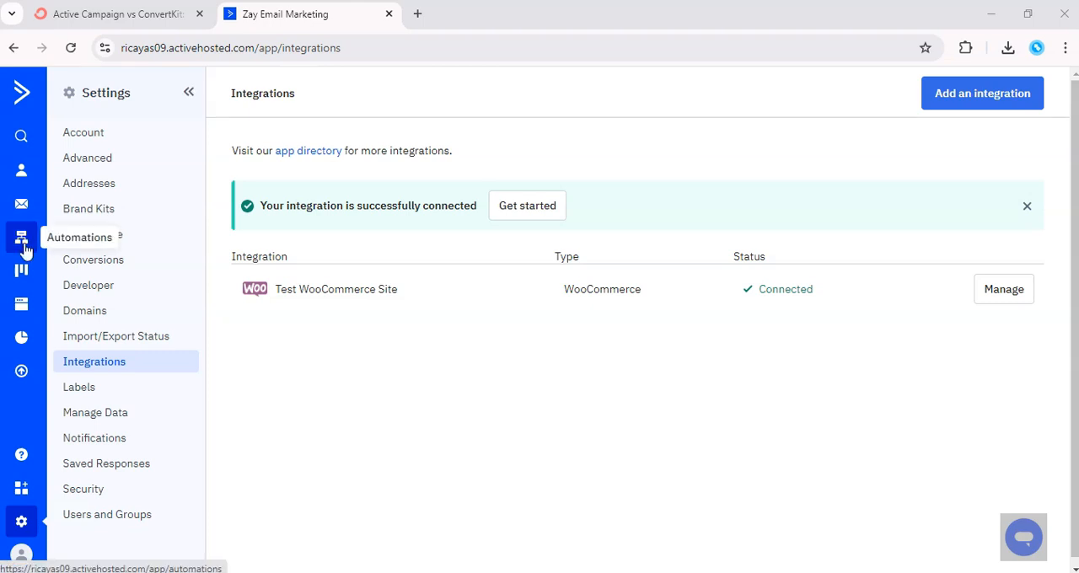
pyautogui.moveTo(21, 237)
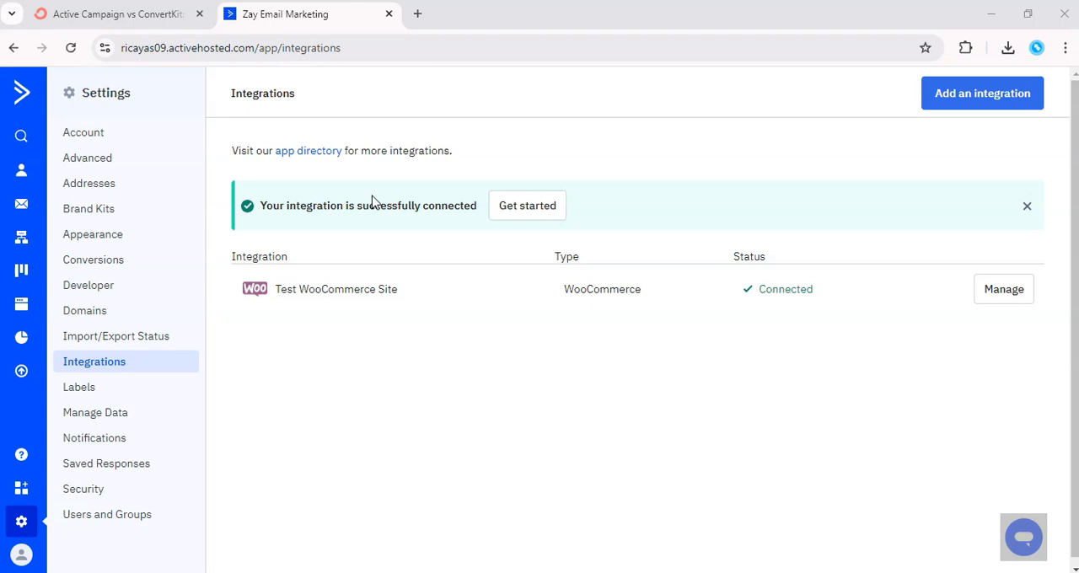
pyautogui.moveTo(367, 261)
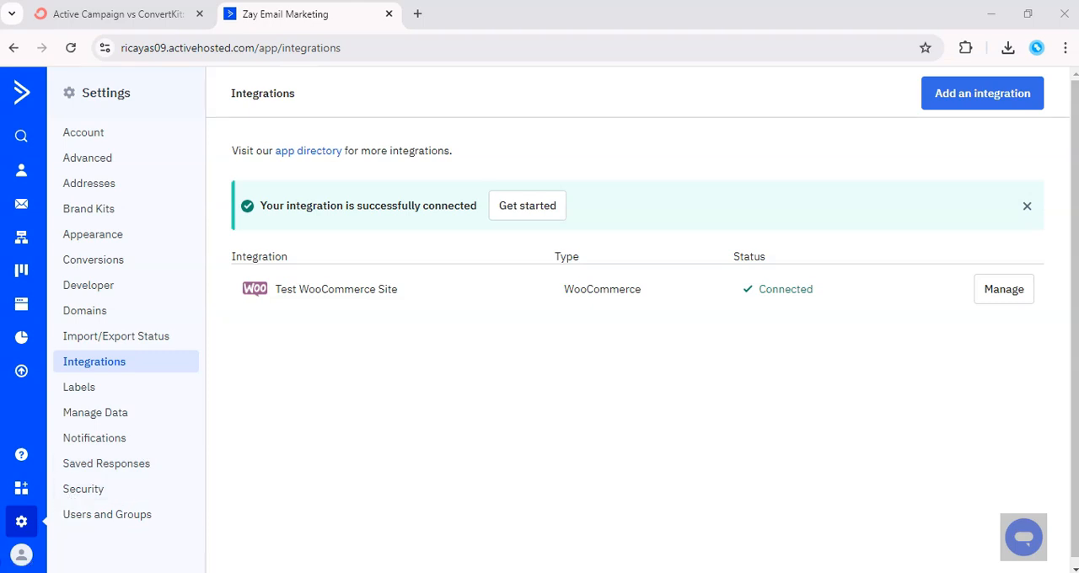
# Step: Check the connected Test WooCommerce Site under ActiveCampaign's Integrations settings, then return to ConvertKit
pyautogui.click(118, 13)
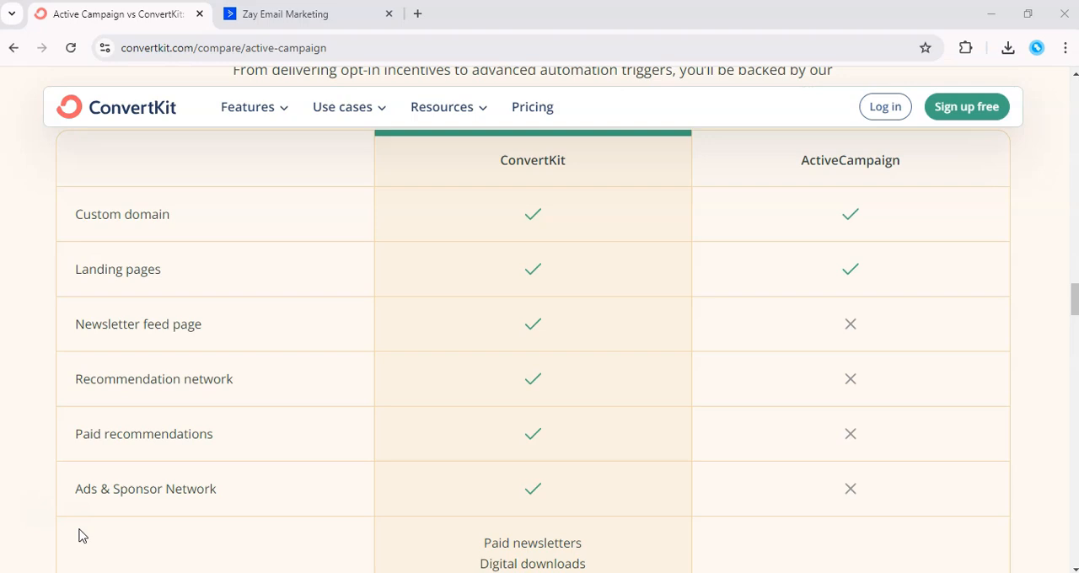
pyautogui.moveTo(1077, 339)
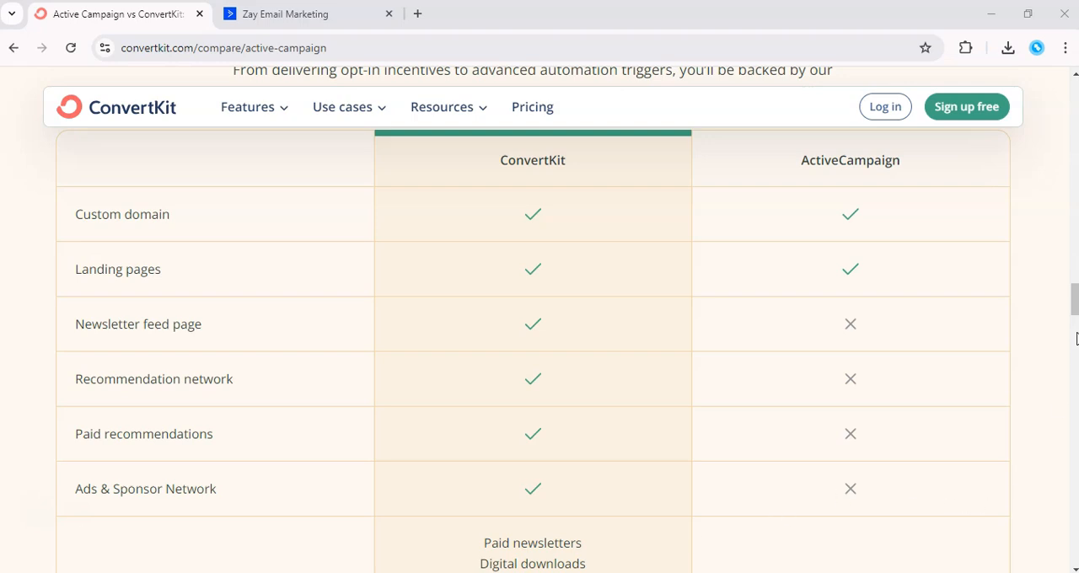
# Step: Read the comparison table through integrations to 24/7 support, then return to ActiveCampaign's deal report
pyautogui.scroll(-3)
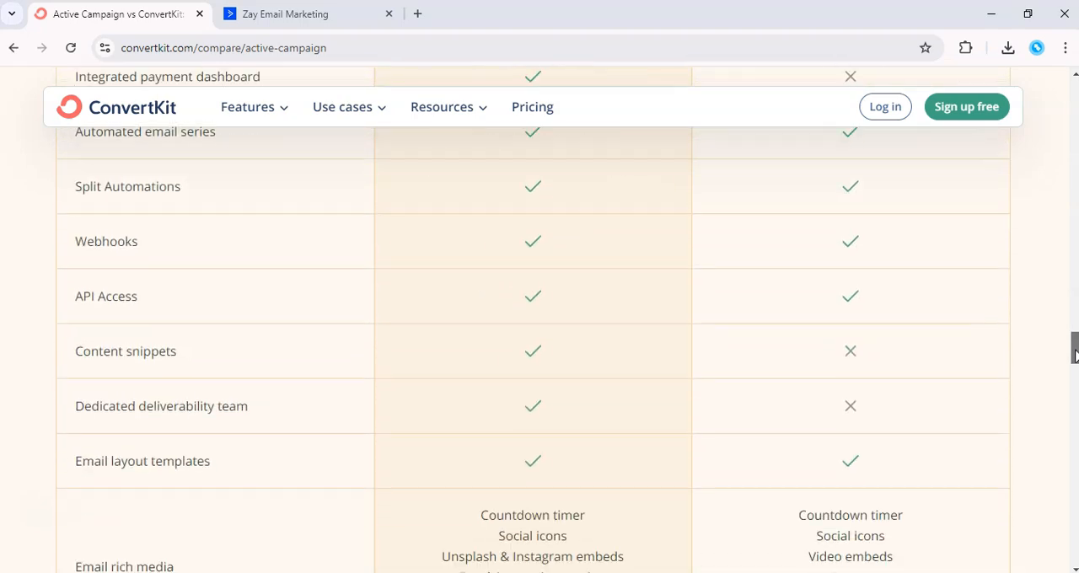
pyautogui.scroll(-3)
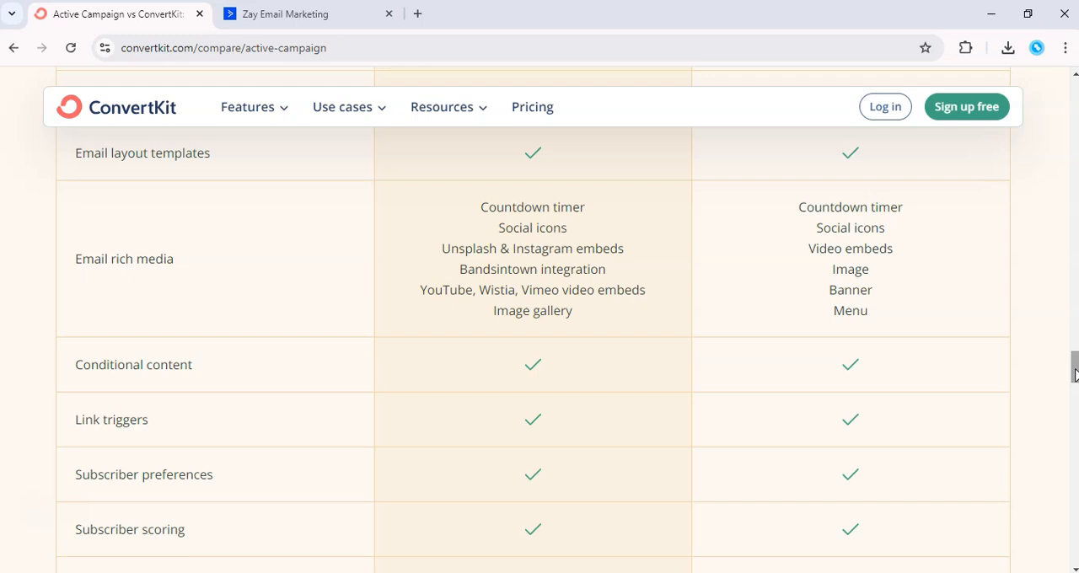
pyautogui.scroll(-3)
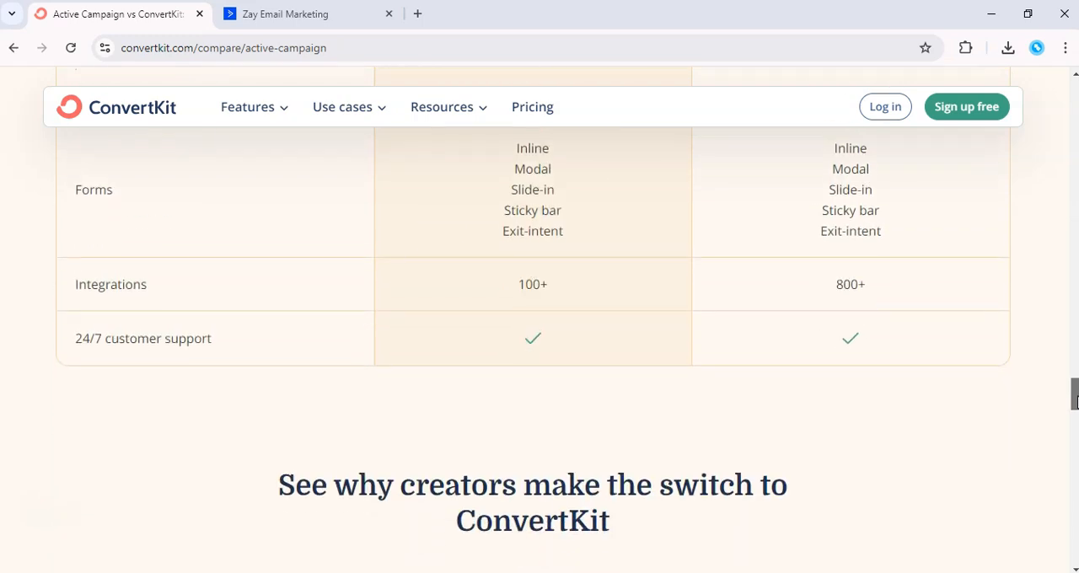
pyautogui.scroll(3)
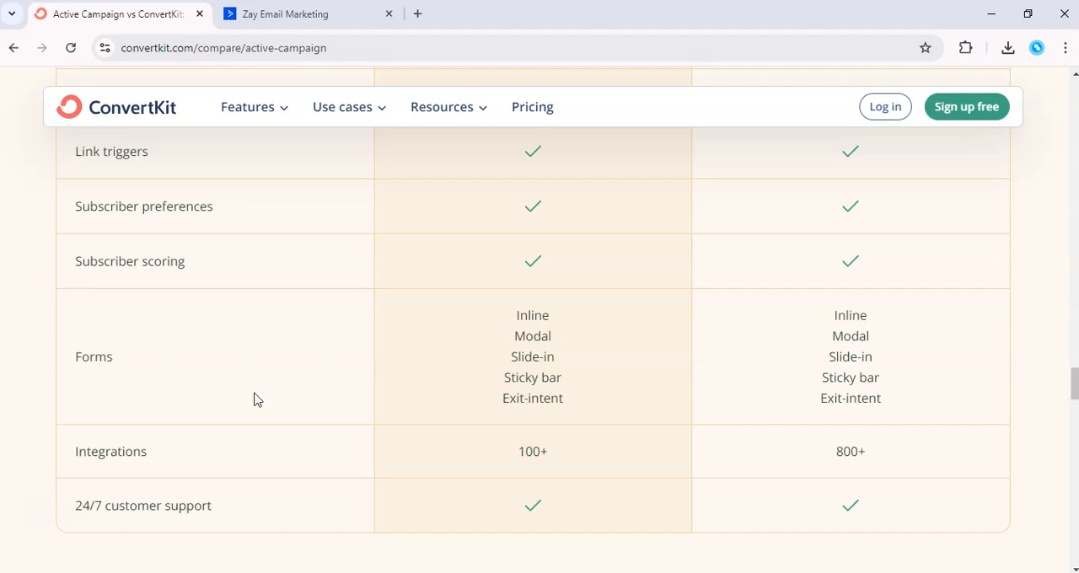
pyautogui.click(285, 14)
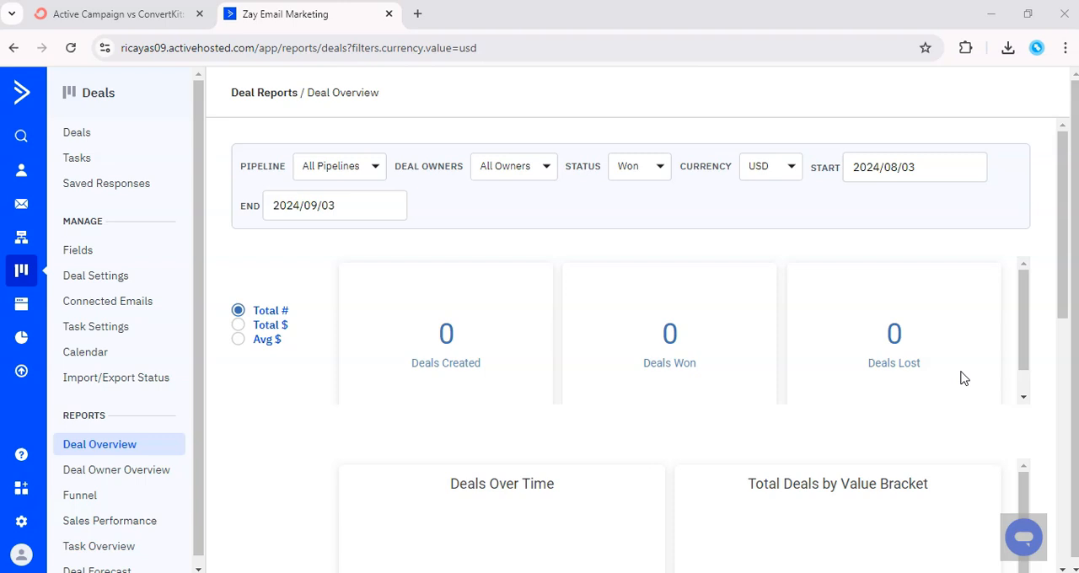
pyautogui.scroll(-3)
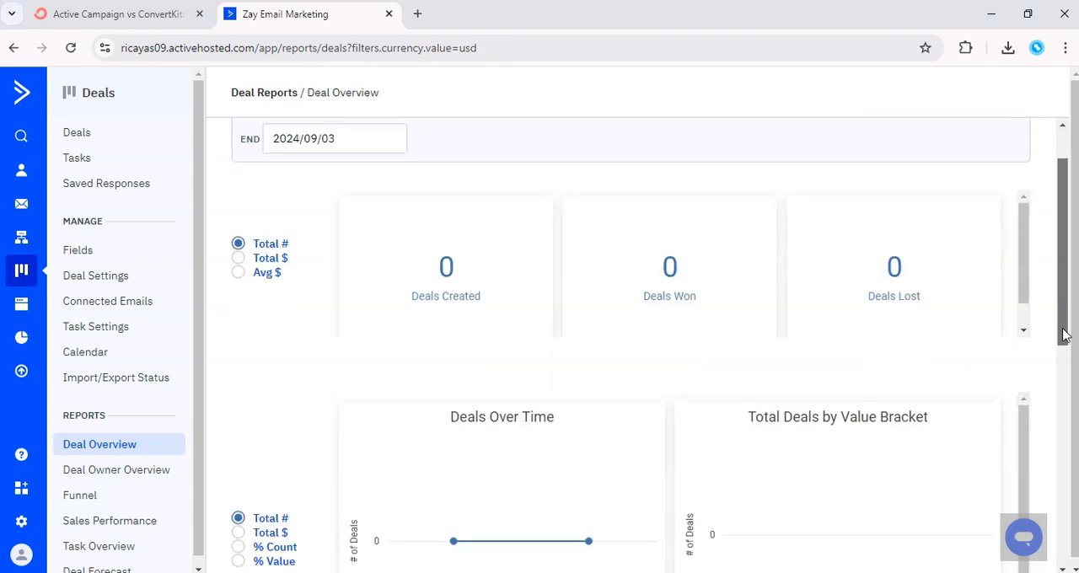
pyautogui.scroll(-3)
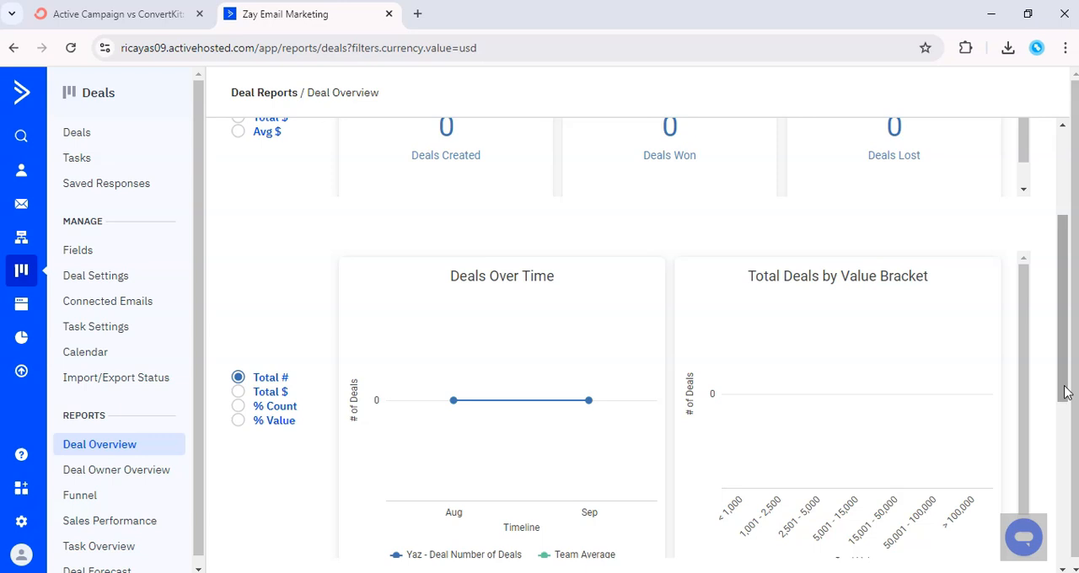
pyautogui.scroll(-3)
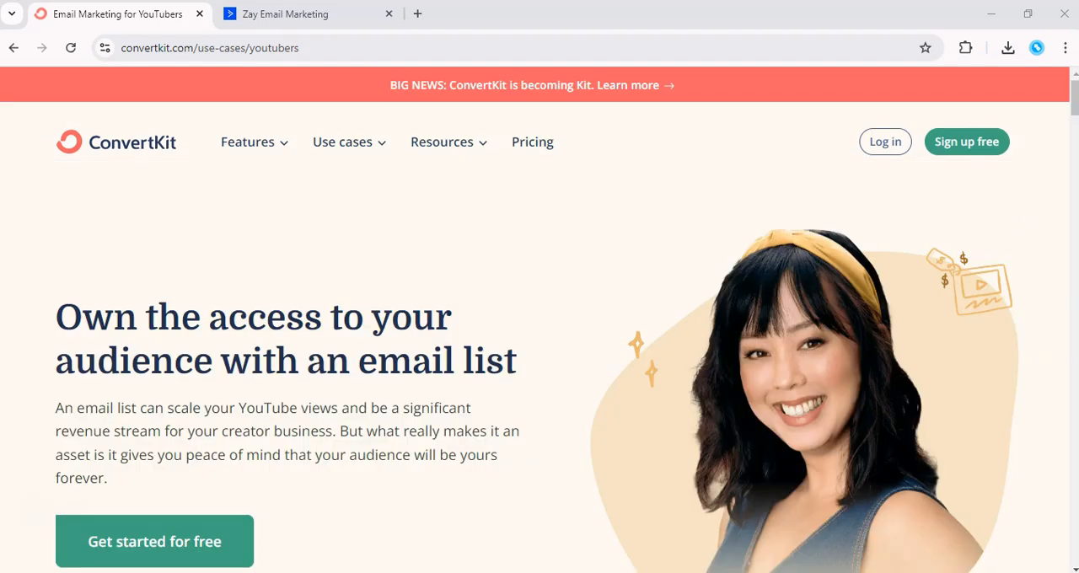
# Step: Scroll the YouTubers page past creator stories, automation and income sections to the sign-up prompt
pyautogui.scroll(-3)
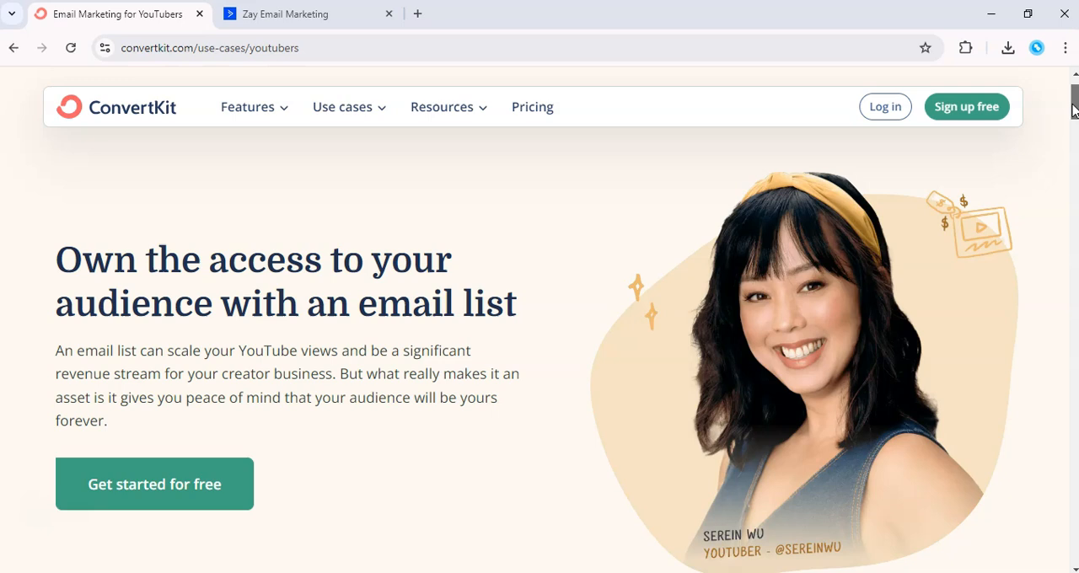
pyautogui.scroll(-3)
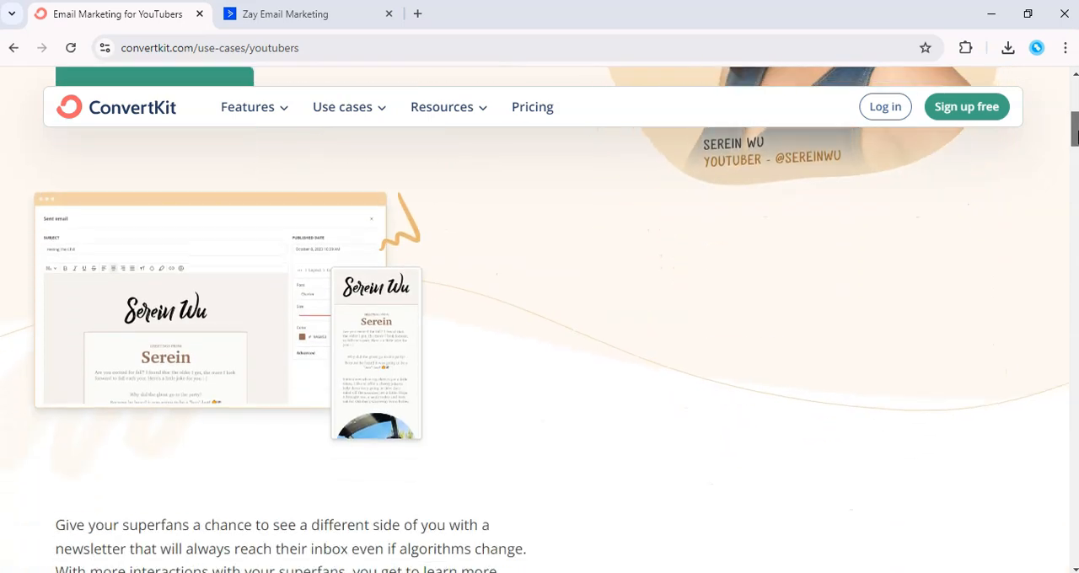
pyautogui.scroll(-3)
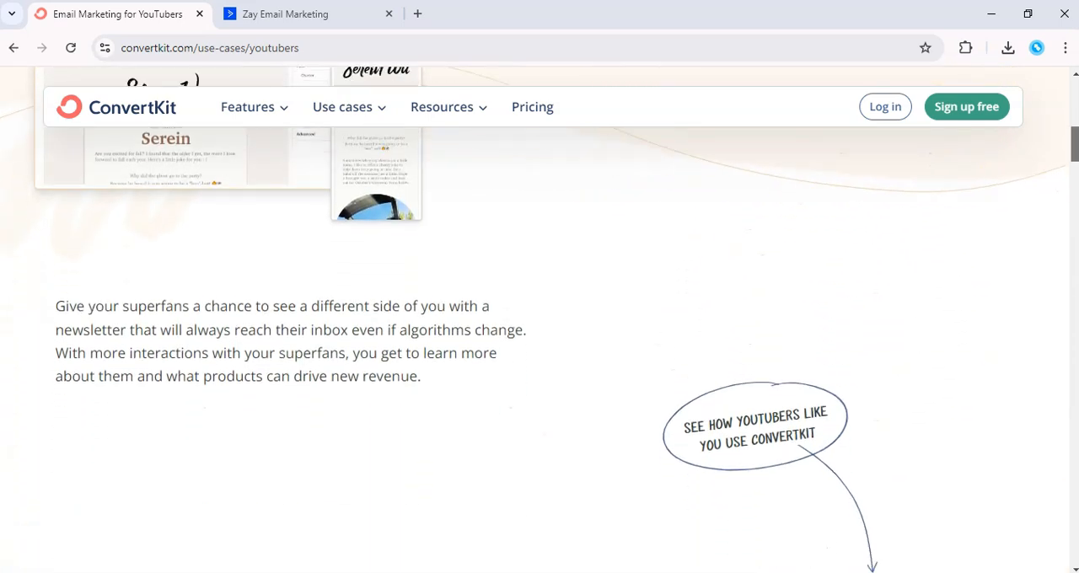
pyautogui.scroll(-3)
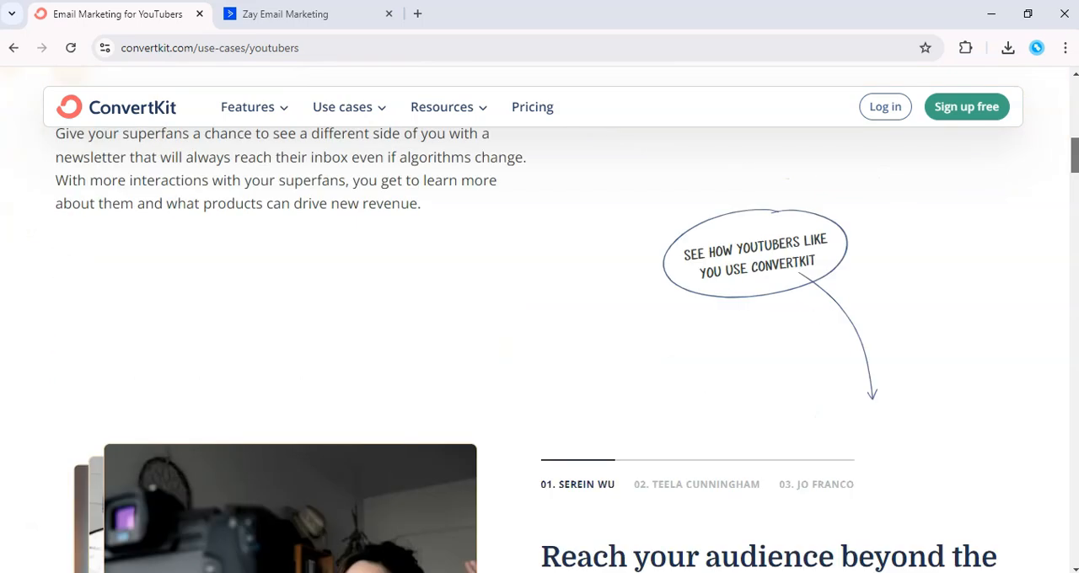
pyautogui.scroll(-3)
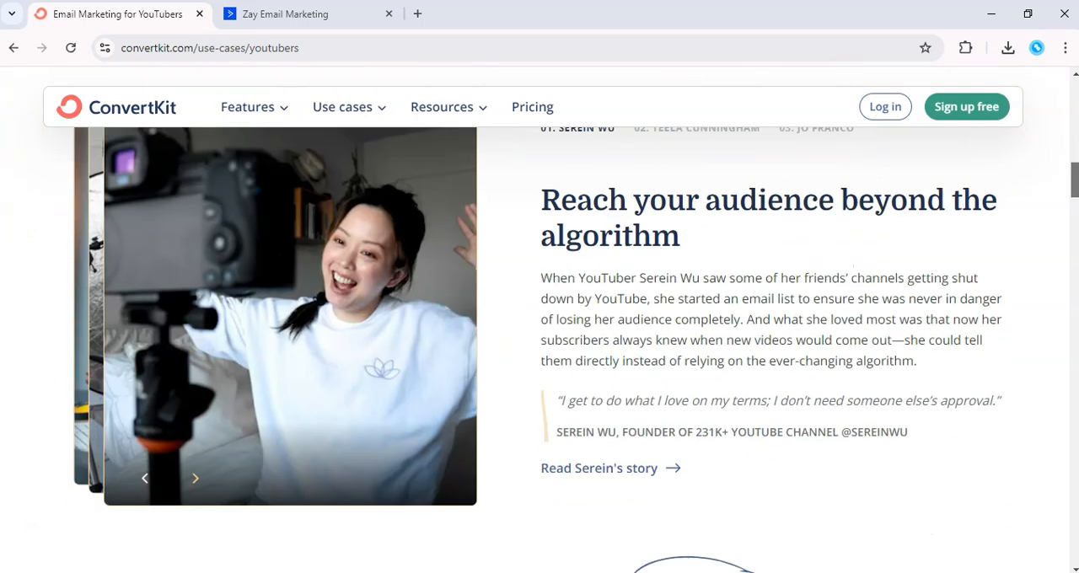
pyautogui.scroll(-3)
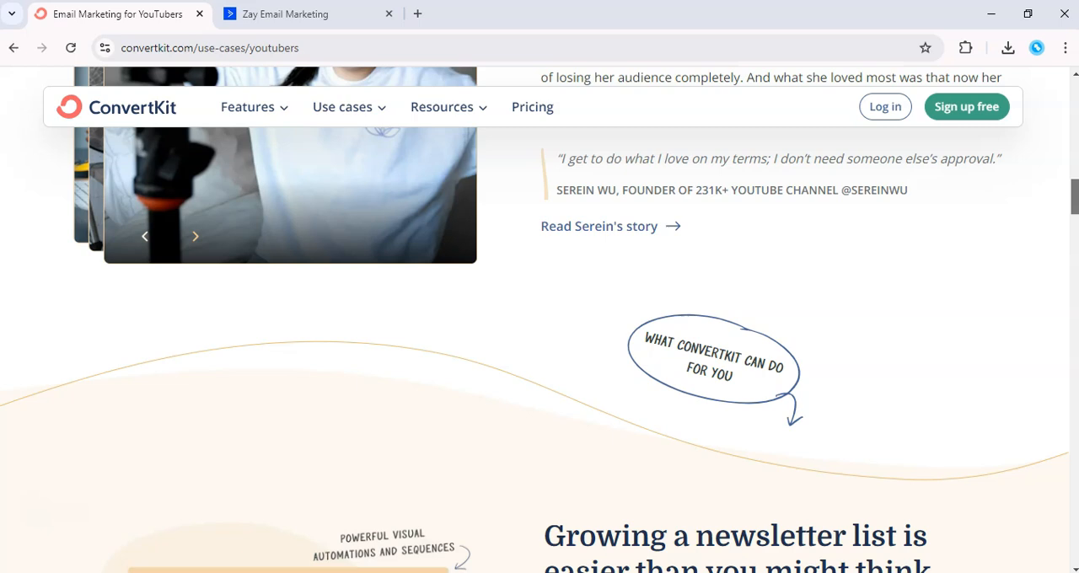
pyautogui.scroll(-3)
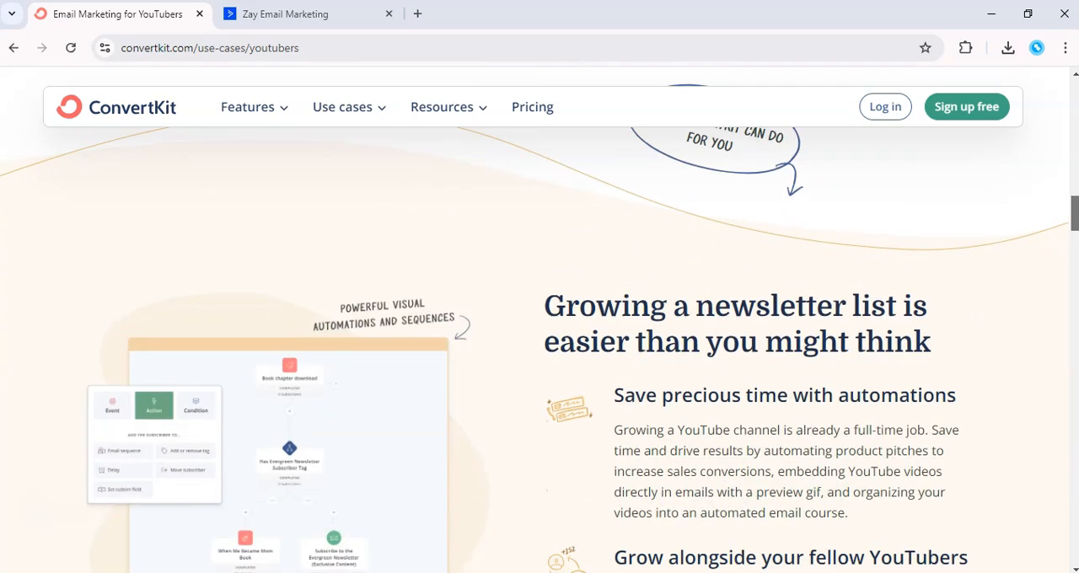
pyautogui.scroll(-3)
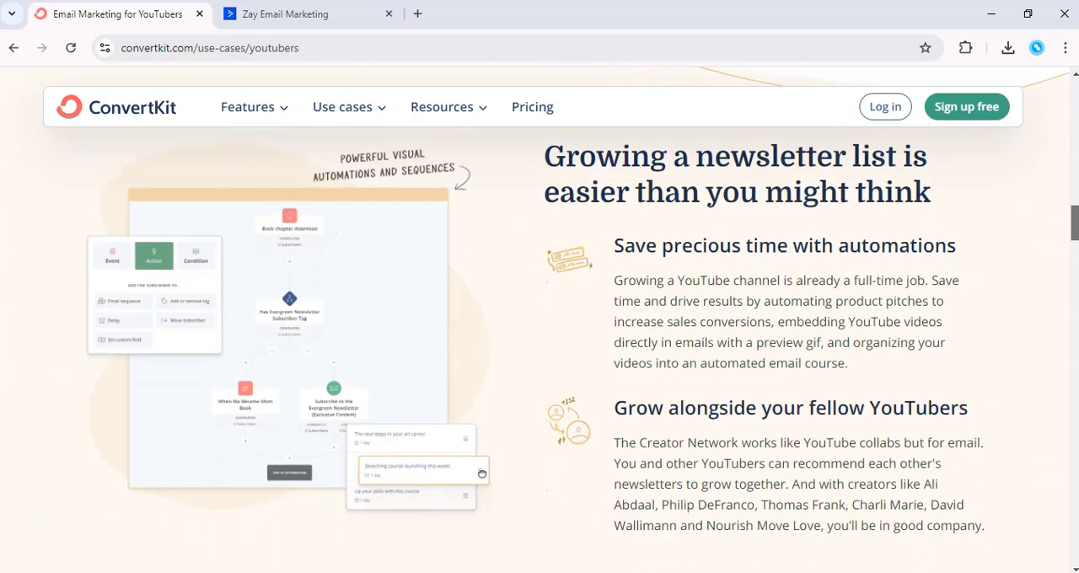
pyautogui.scroll(-3)
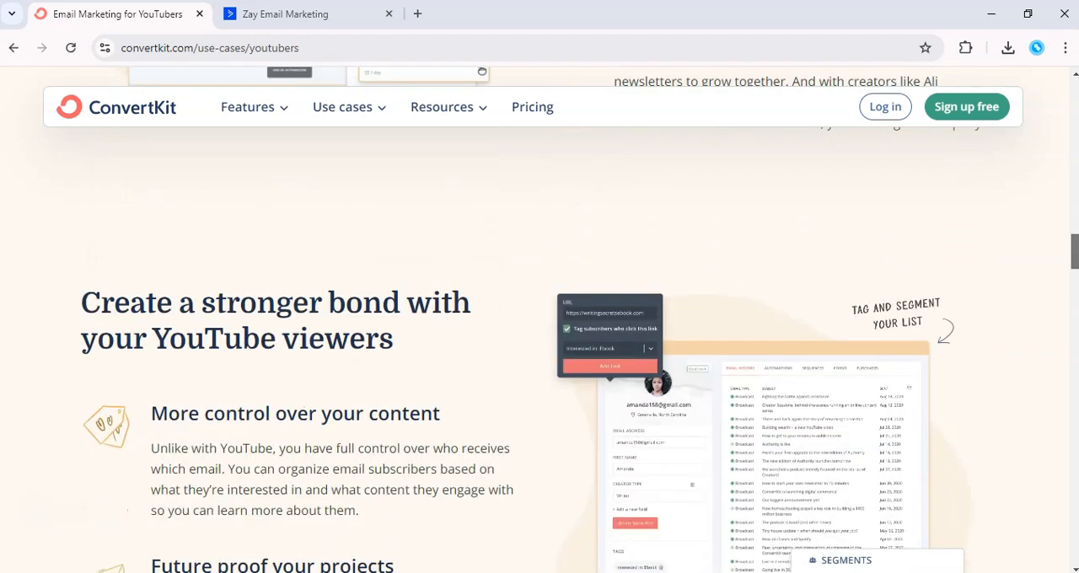
pyautogui.scroll(-3)
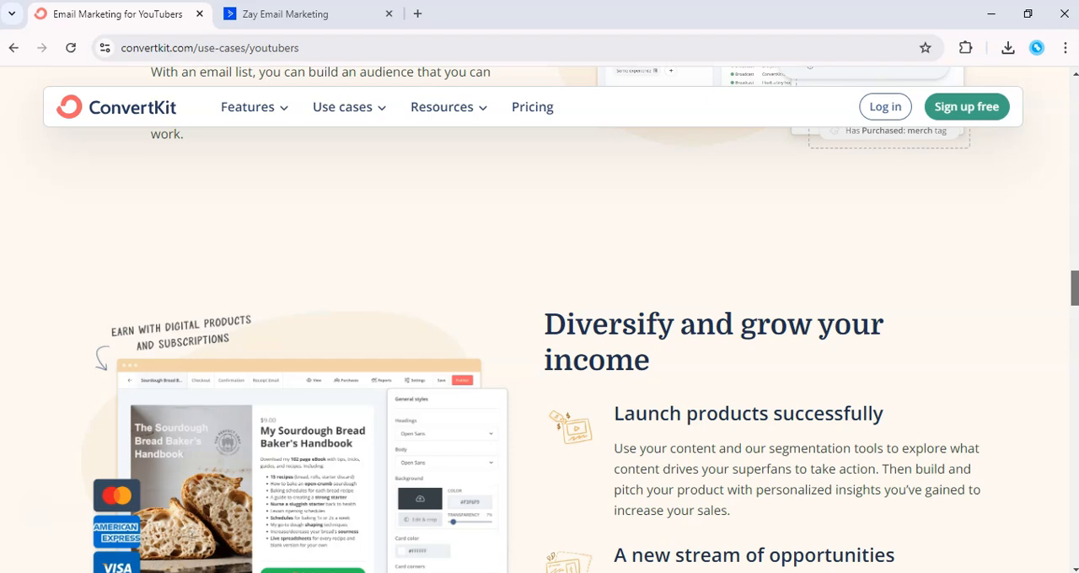
pyautogui.scroll(-3)
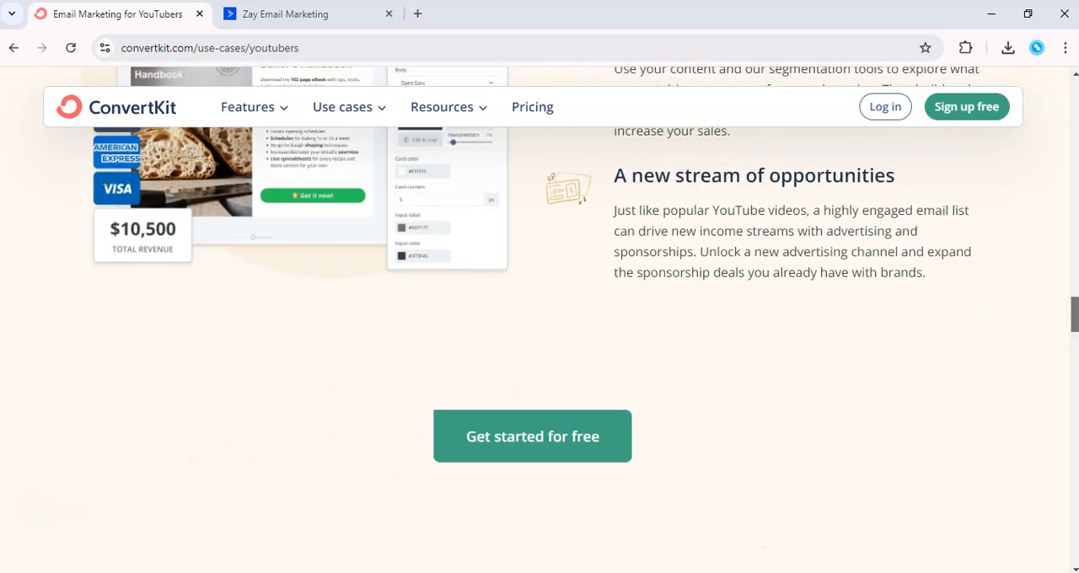